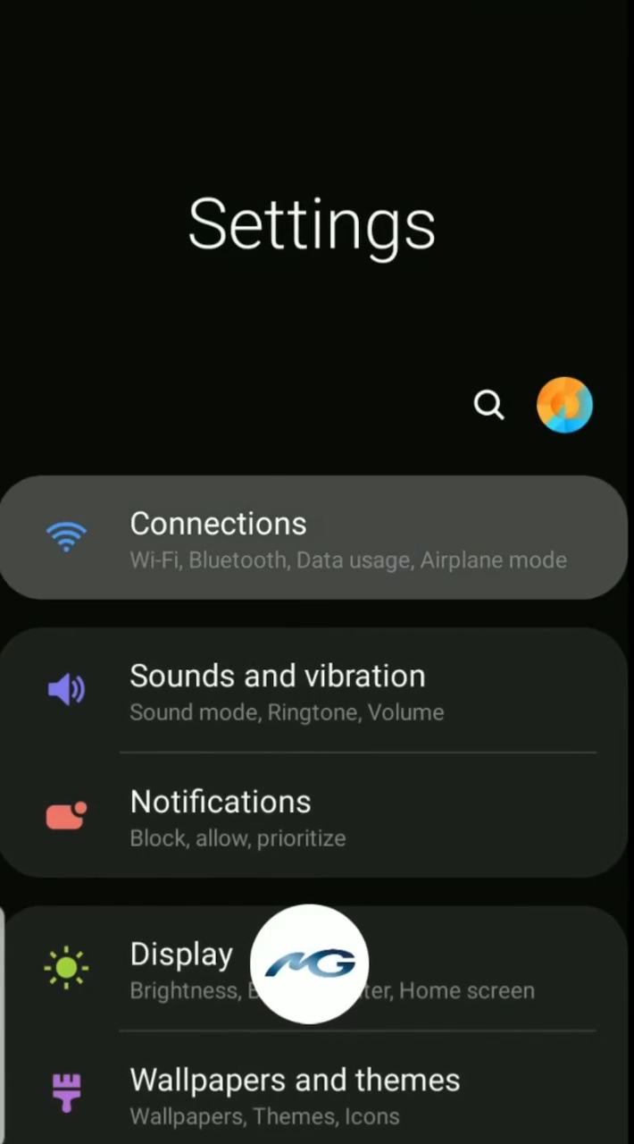
# Turn Wi-Fi on in Android Settings and join the camera's TUT-022586-SDXYL hotspot
pyautogui.click(218, 536)
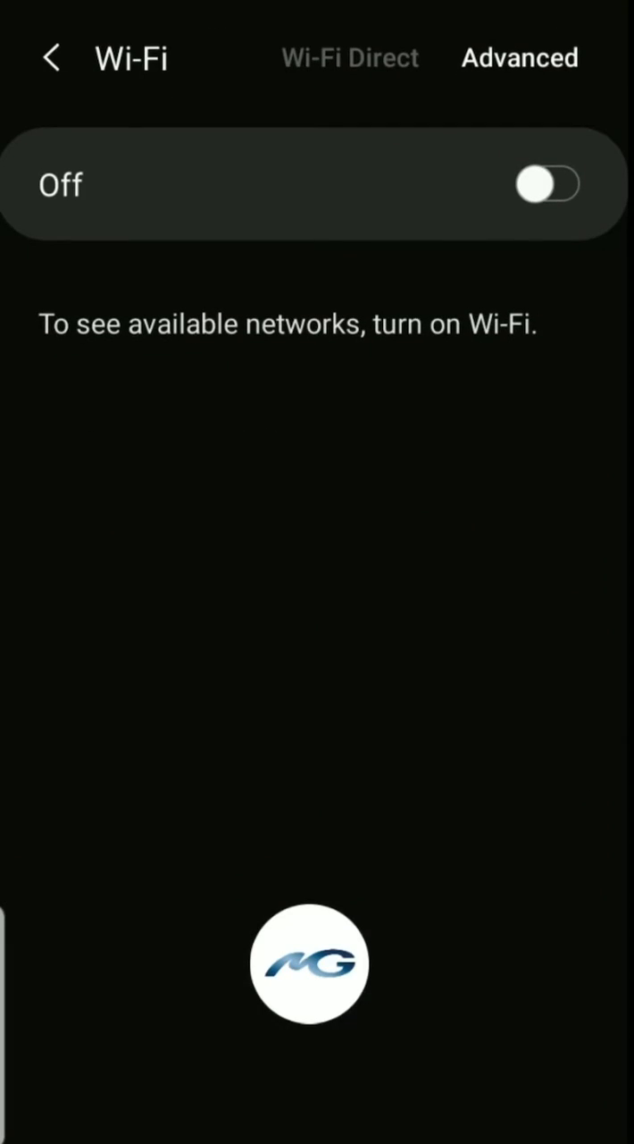
pyautogui.click(550, 186)
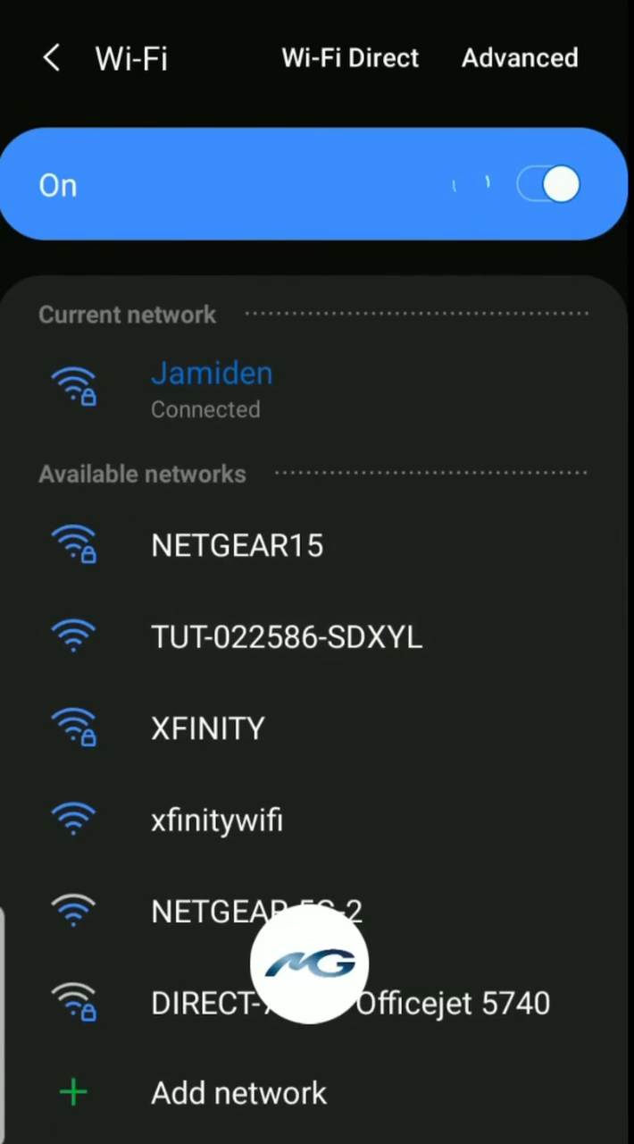
pyautogui.click(285, 636)
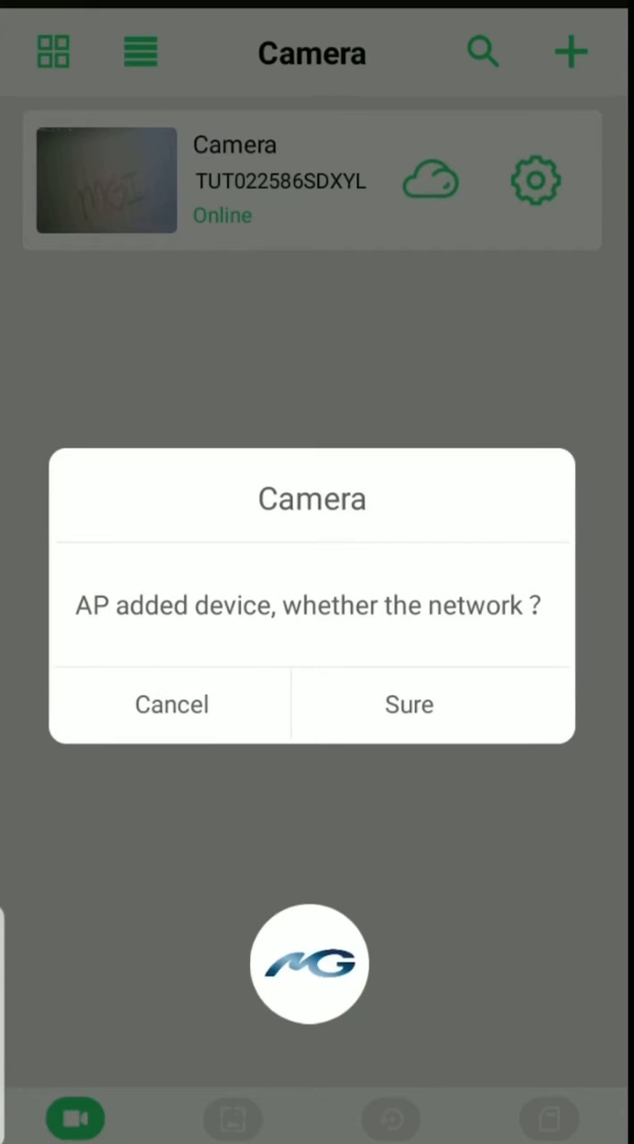
# Agree to network setup, scan the camera's wireless access points and choose the Jamiden network
pyautogui.click(407, 704)
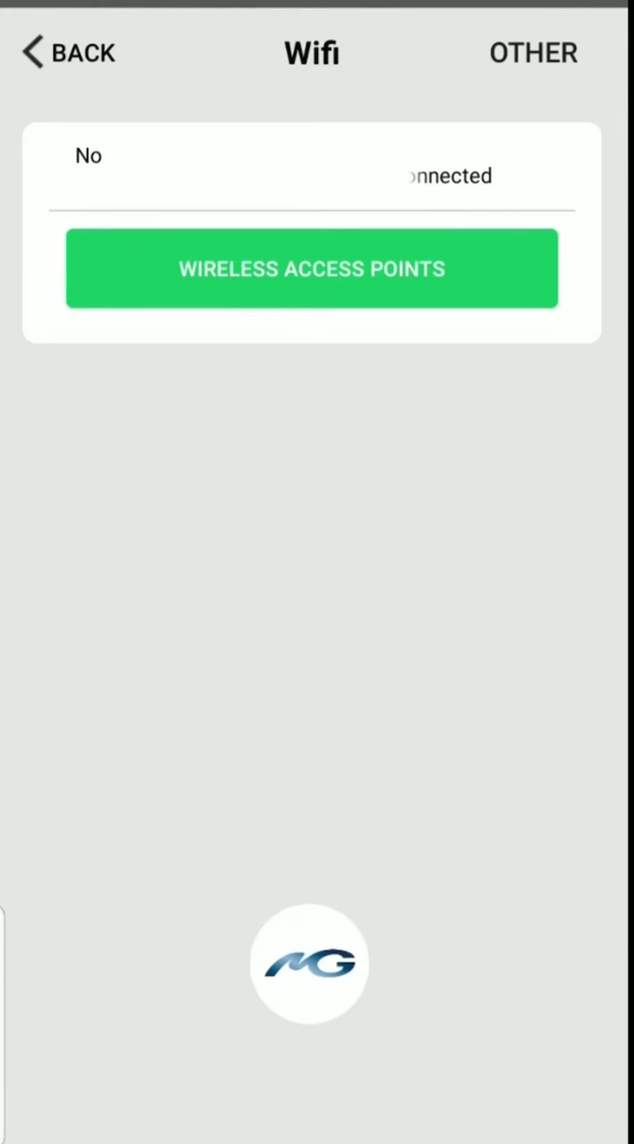
pyautogui.click(311, 268)
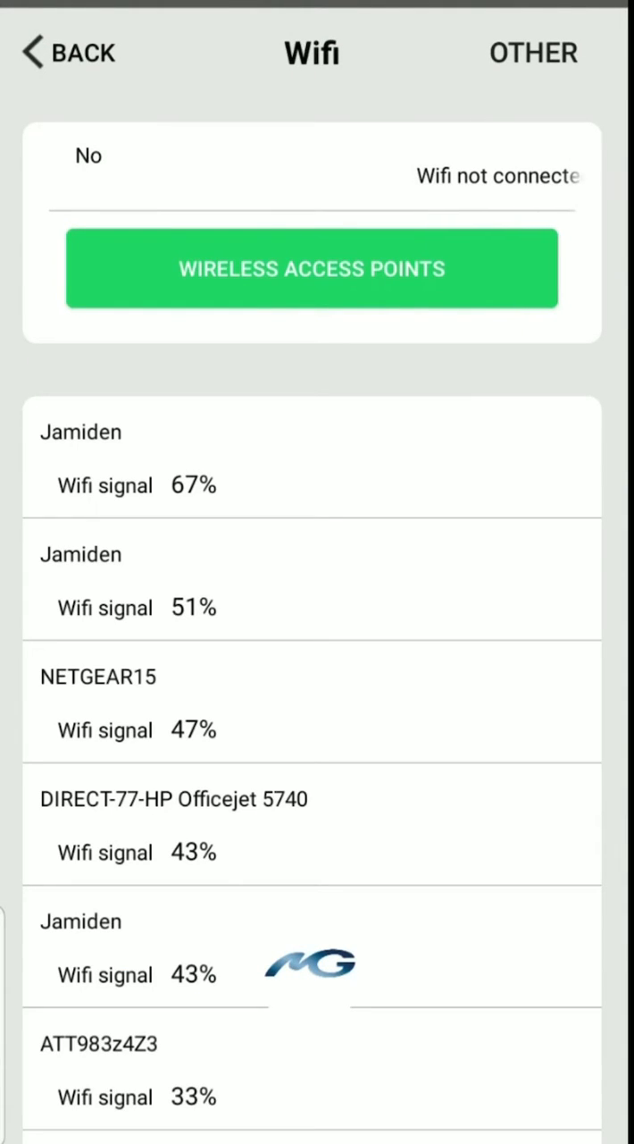
pyautogui.click(311, 268)
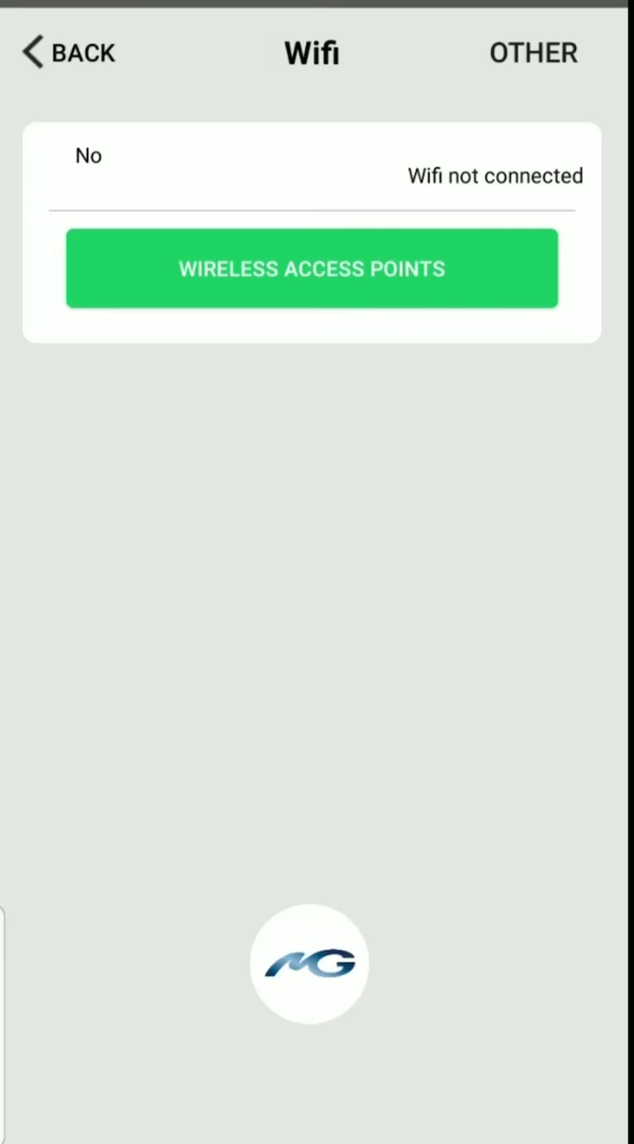
pyautogui.click(311, 268)
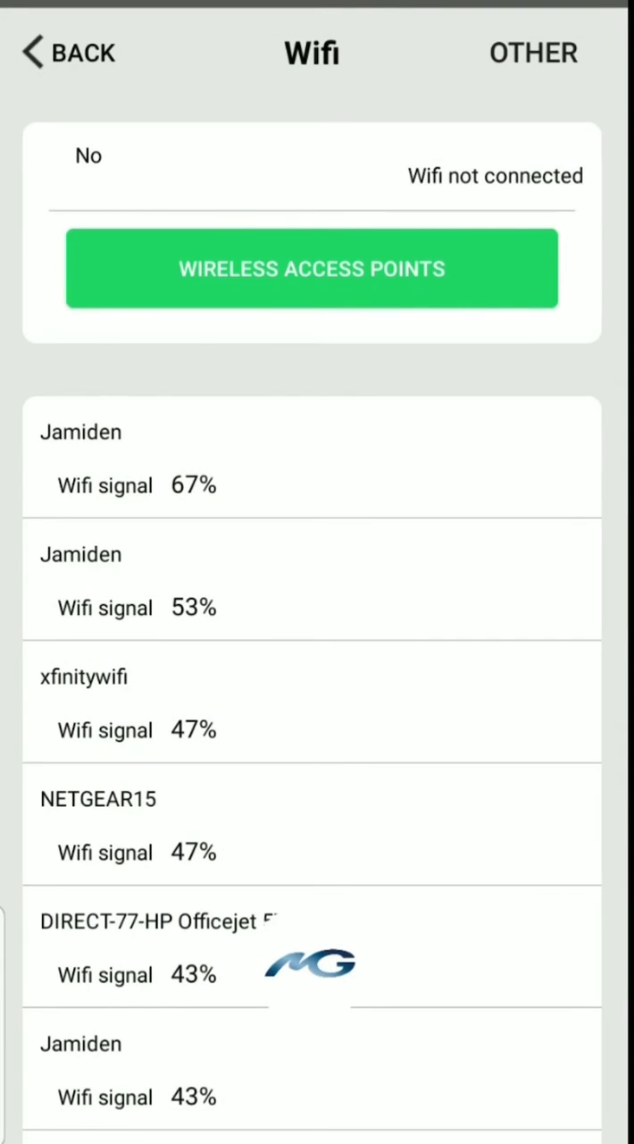
pyautogui.click(80, 458)
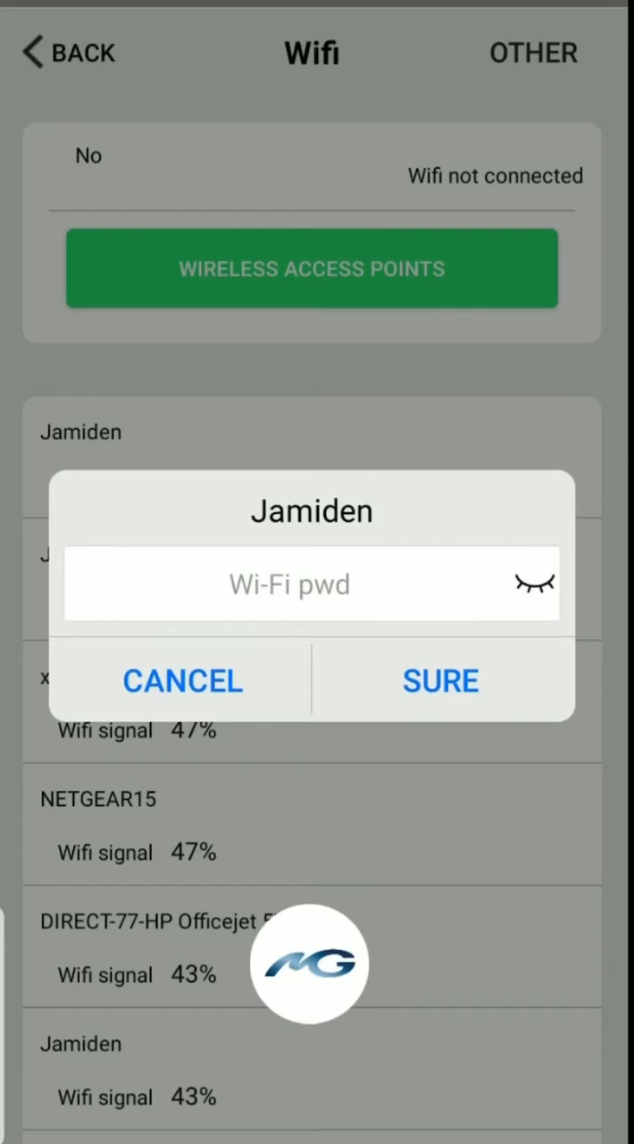
# Enter the Jamiden Wi-Fi password, reveal it to check, and send it to the camera with SURE
pyautogui.click(289, 582)
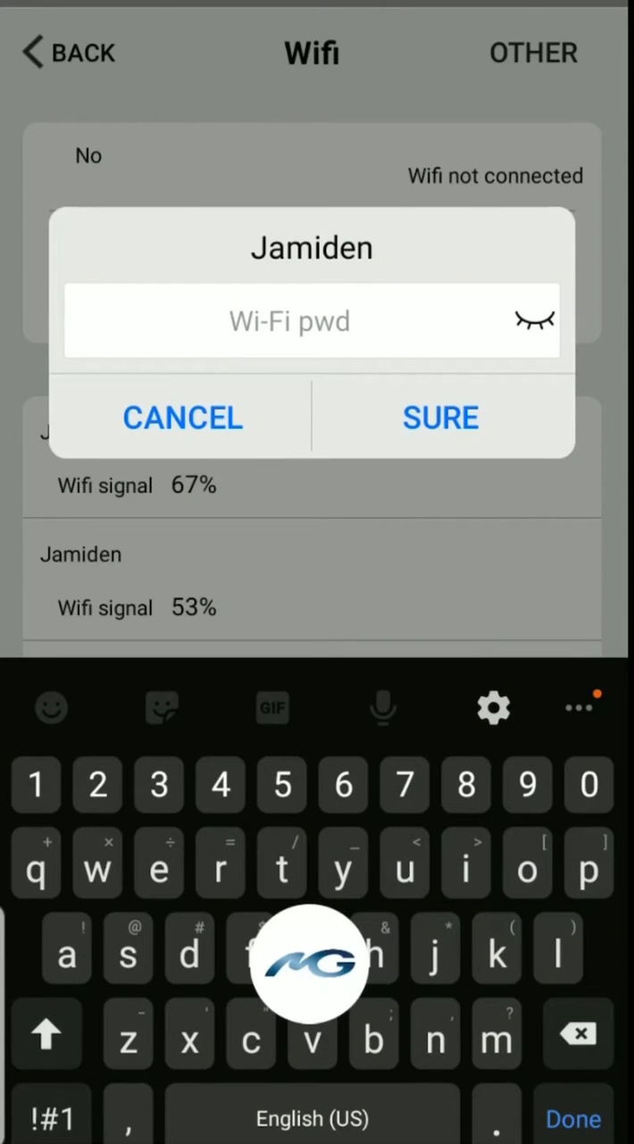
pyautogui.write('E')
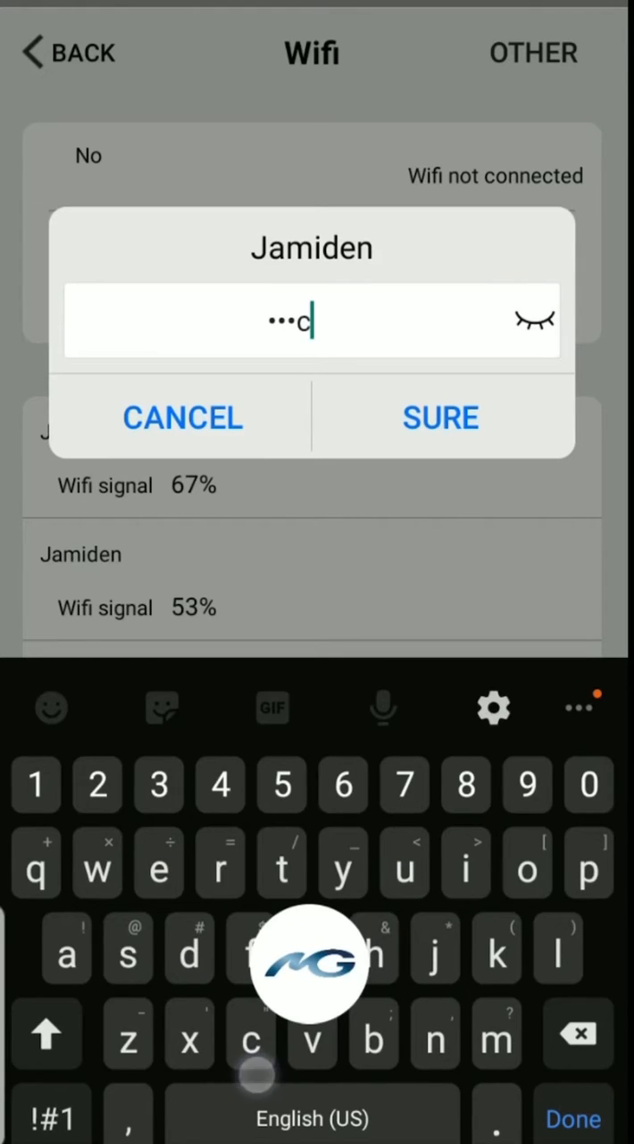
pyautogui.click(438, 1042)
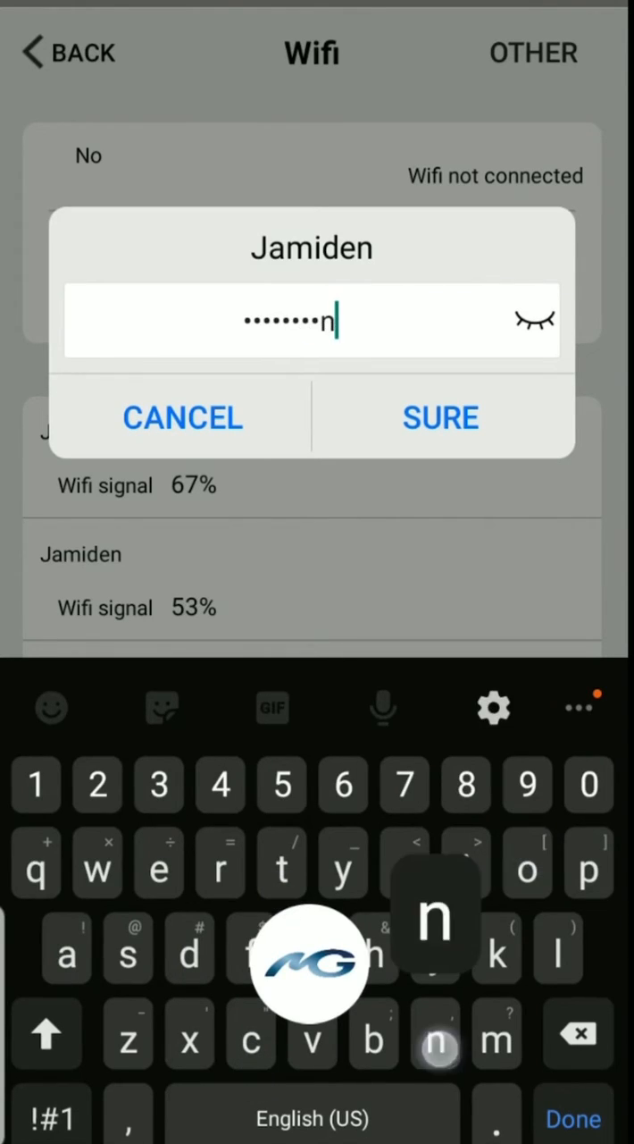
pyautogui.click(532, 320)
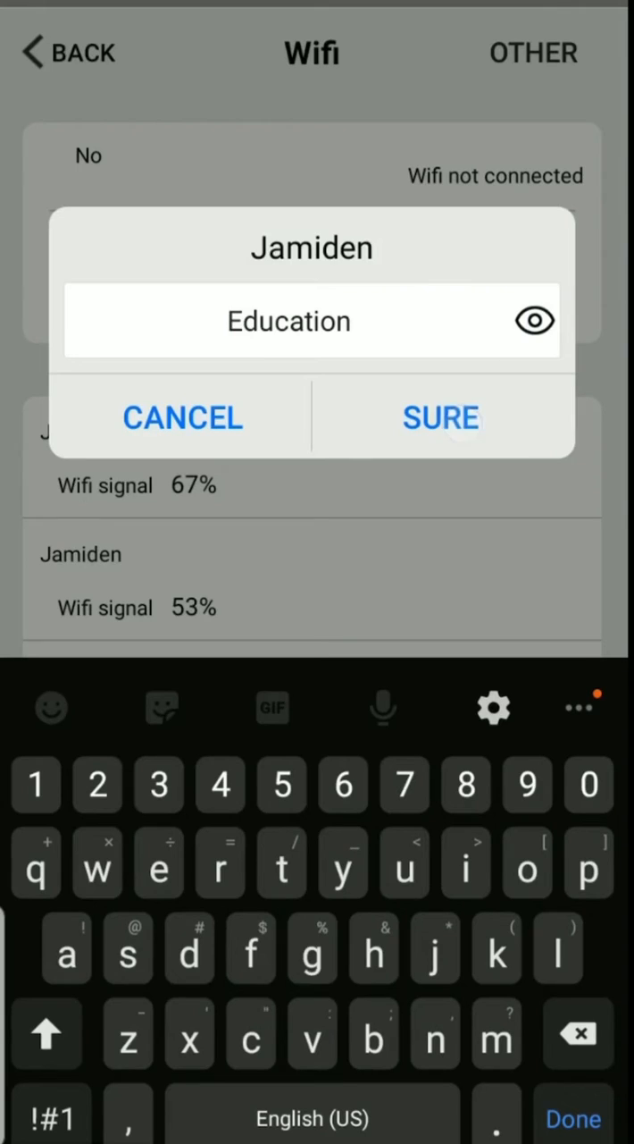
pyautogui.click(440, 419)
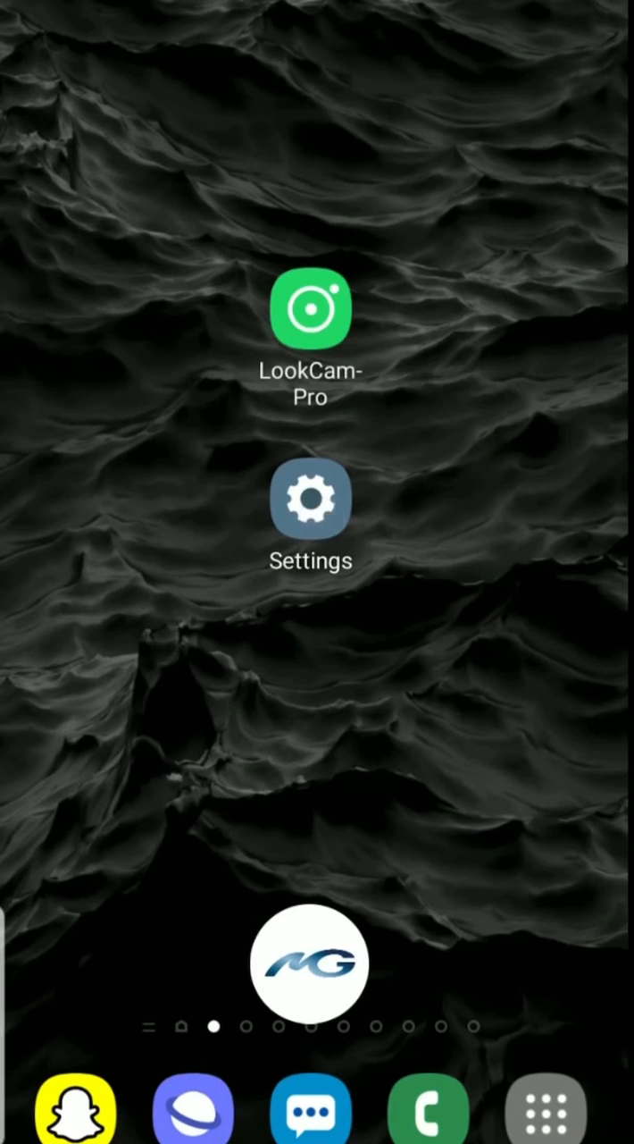
# Reconnect the phone to the Jamiden network in Settings and relaunch LookCam-Pro on the camera
pyautogui.click(311, 498)
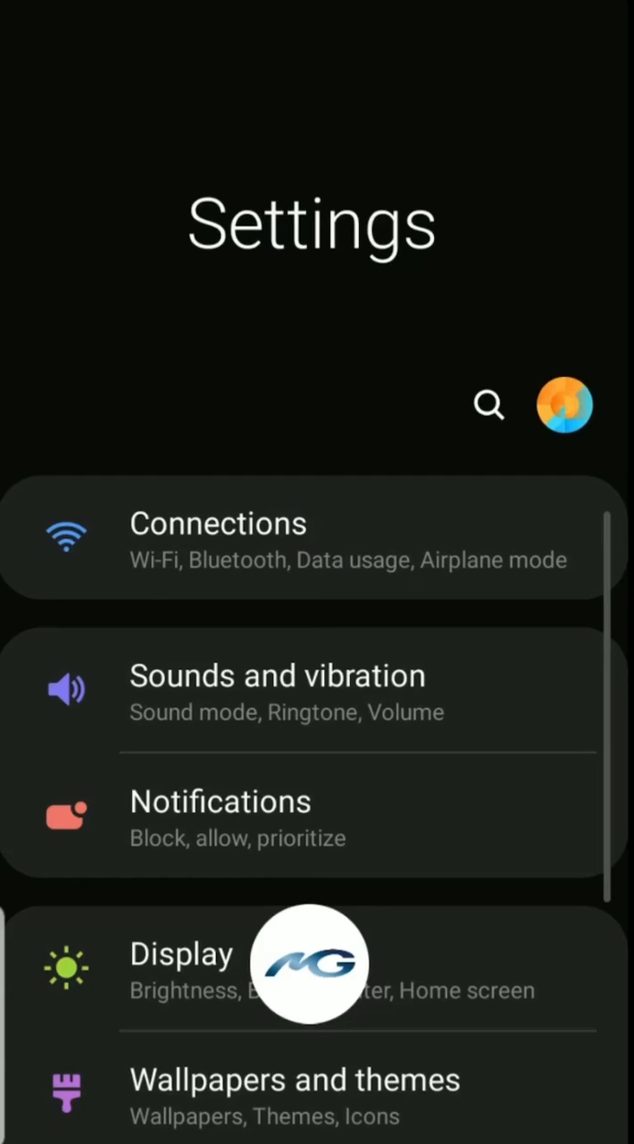
pyautogui.click(218, 524)
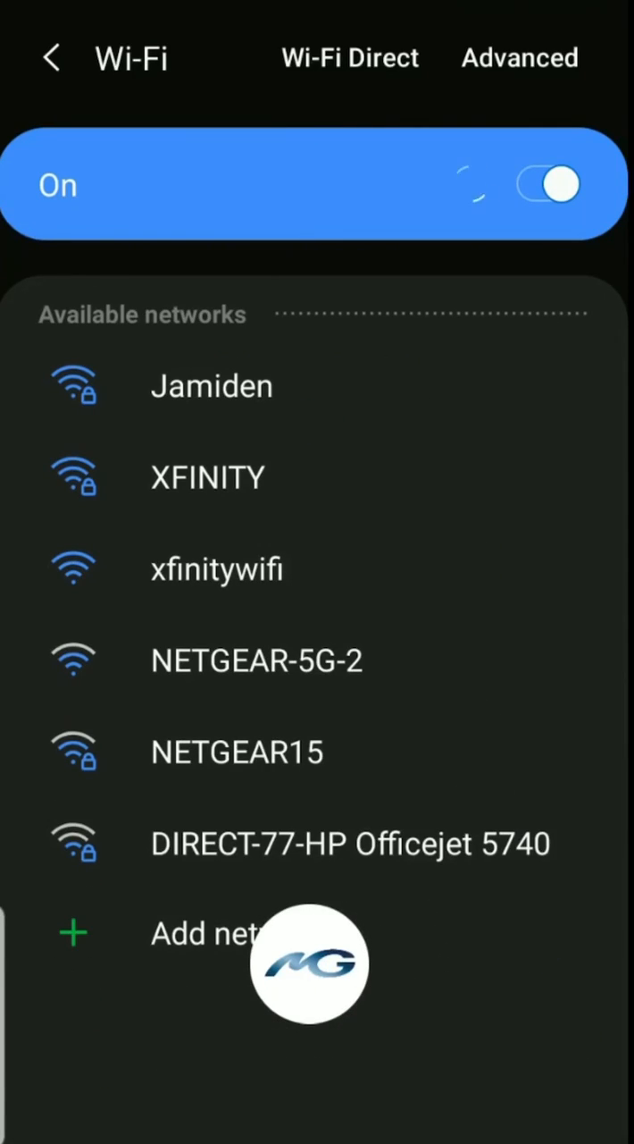
pyautogui.click(211, 386)
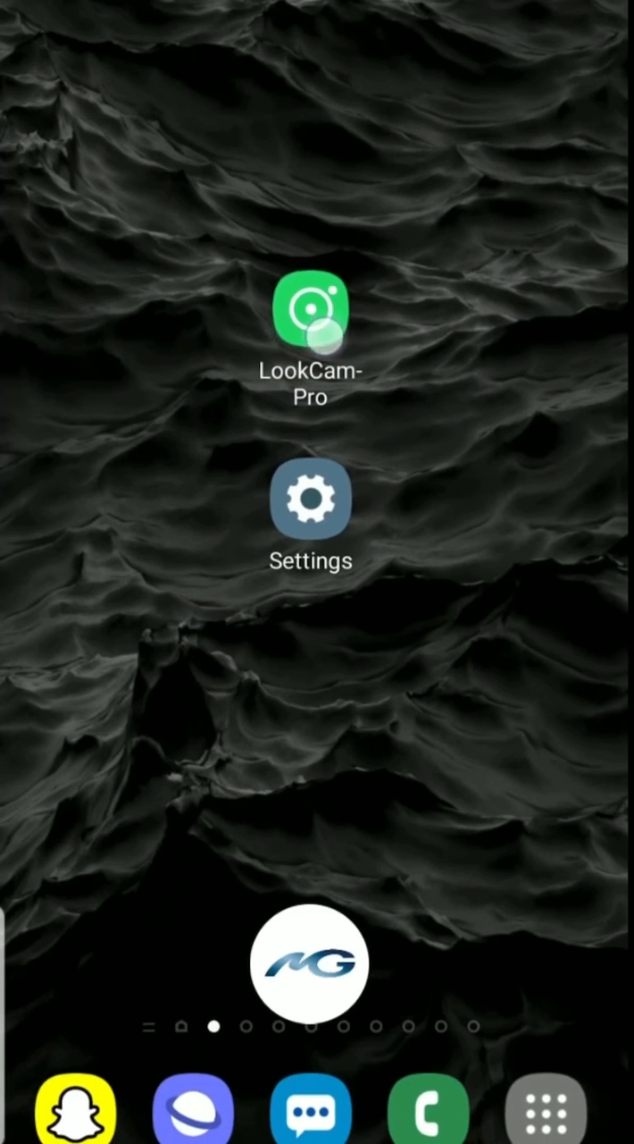
pyautogui.click(311, 318)
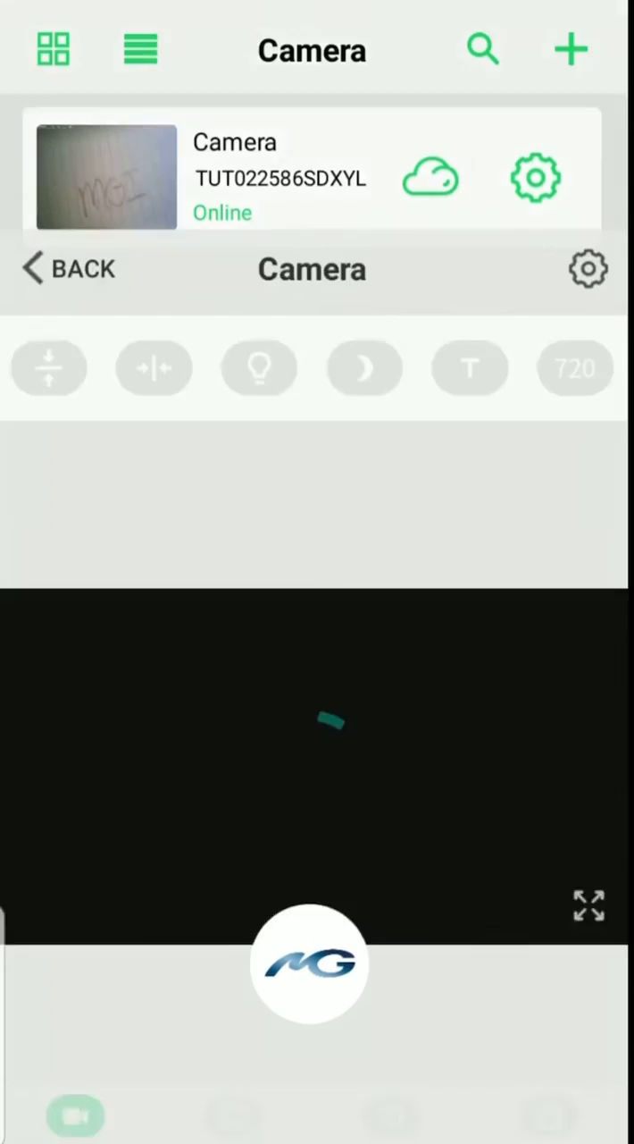